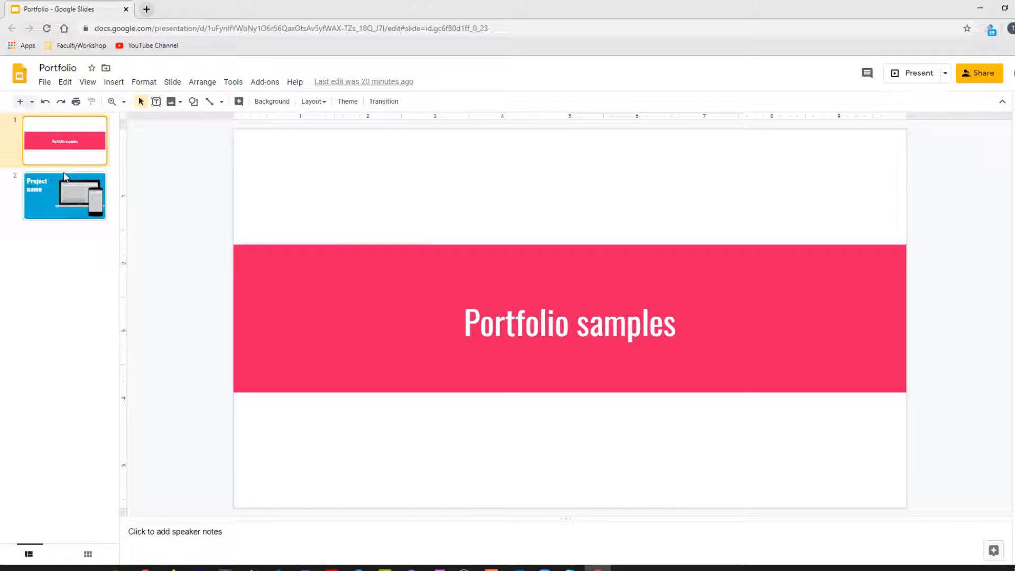
Select slide 2 (Project name) and start presenting the Portfolio deck from it.
click(64, 196)
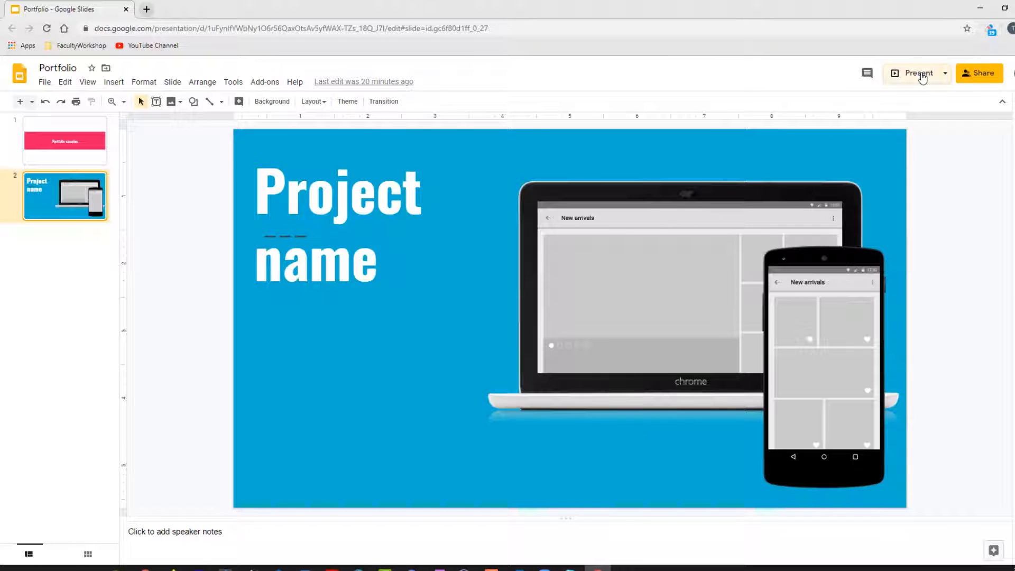
click(918, 73)
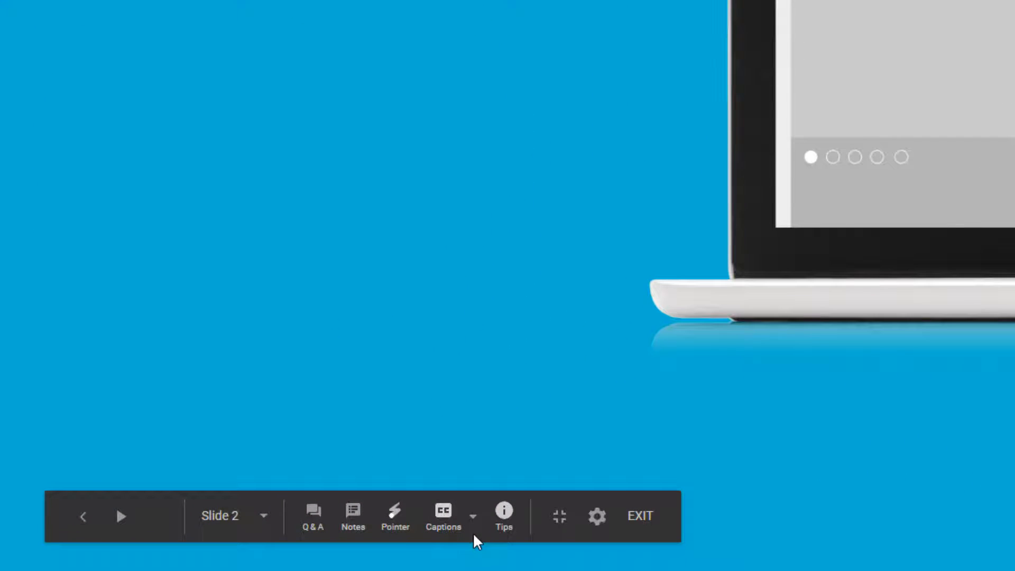
Set caption Text size to Extra large and Text position to Top from the Captions options.
click(474, 516)
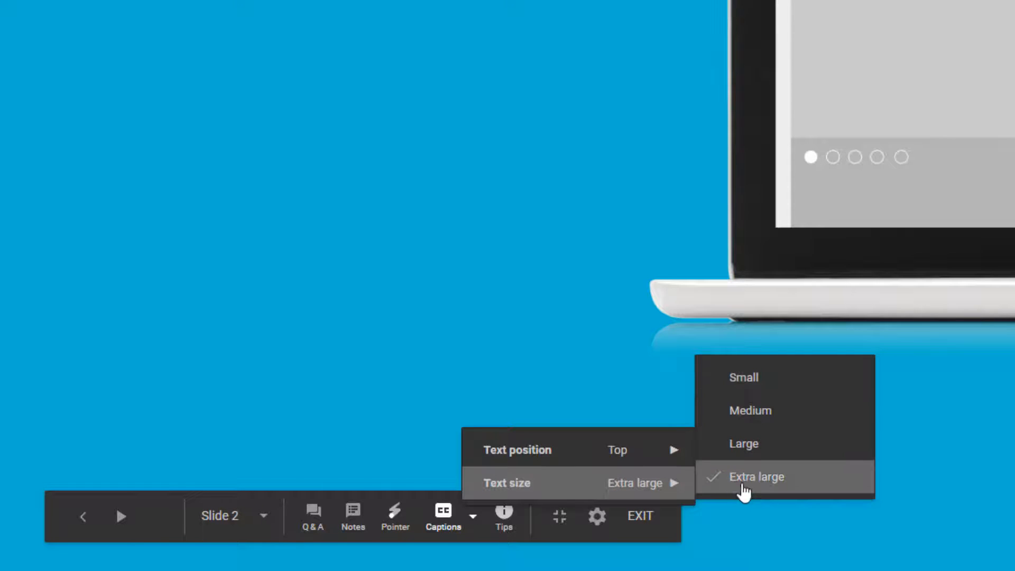
mouse_move(517, 450)
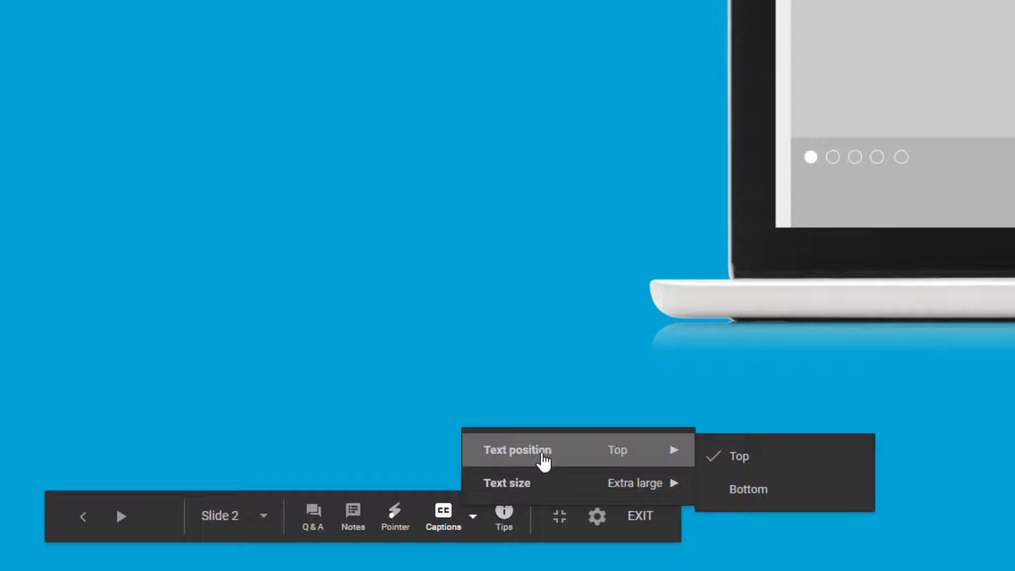
mouse_move(738, 456)
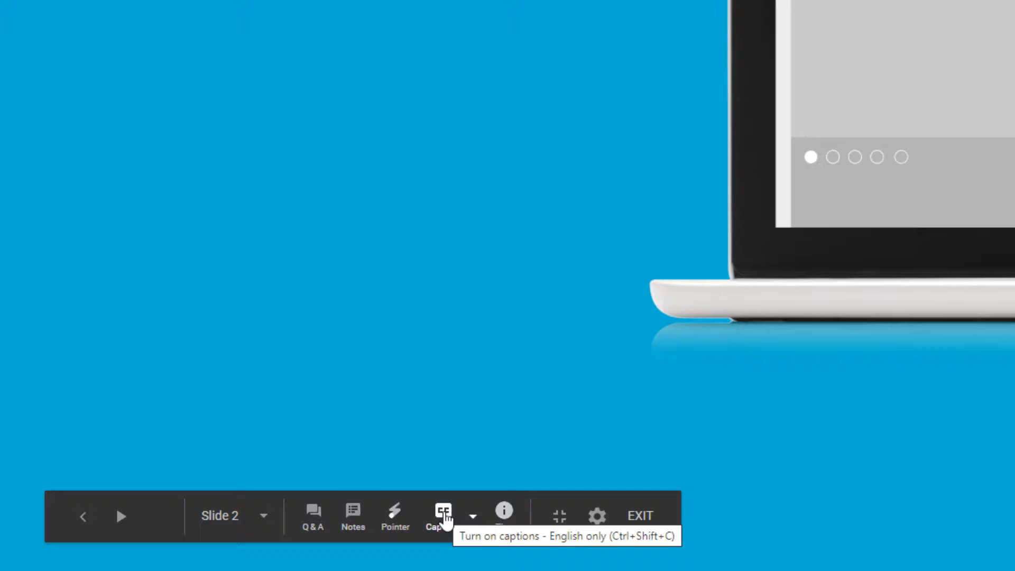
Turn on live captions so spoken words show in large text above the slide.
click(443, 515)
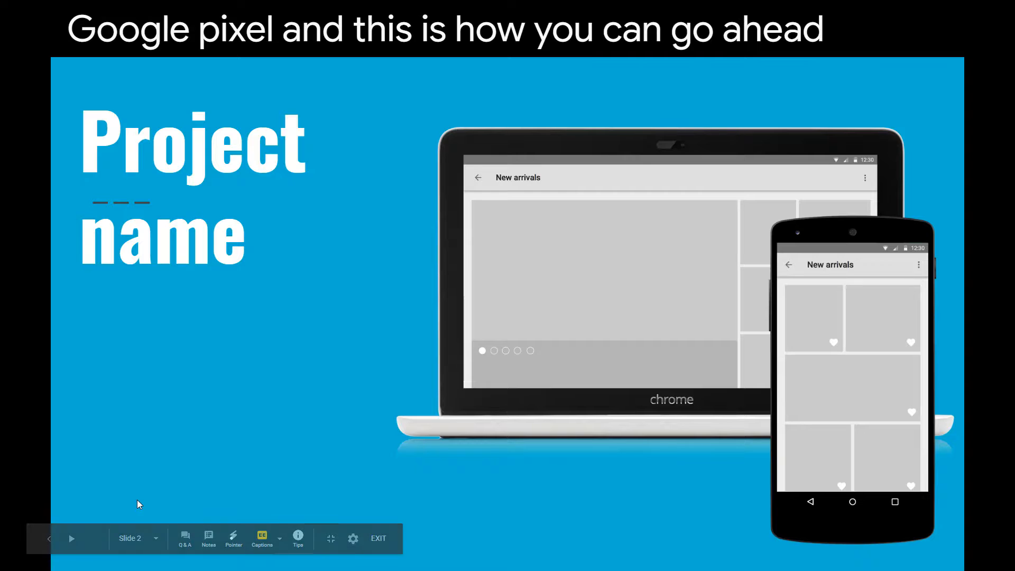
click(262, 538)
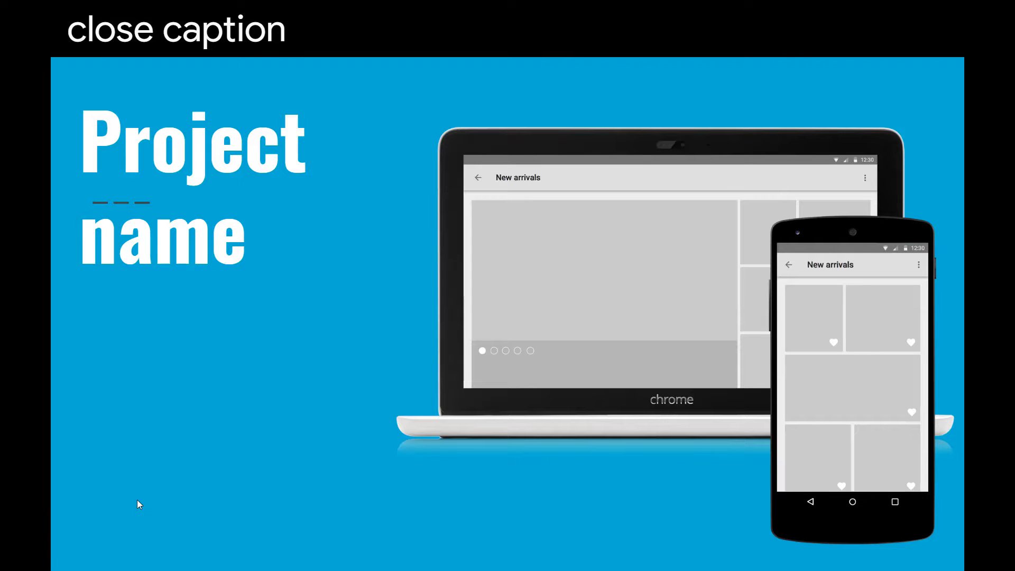